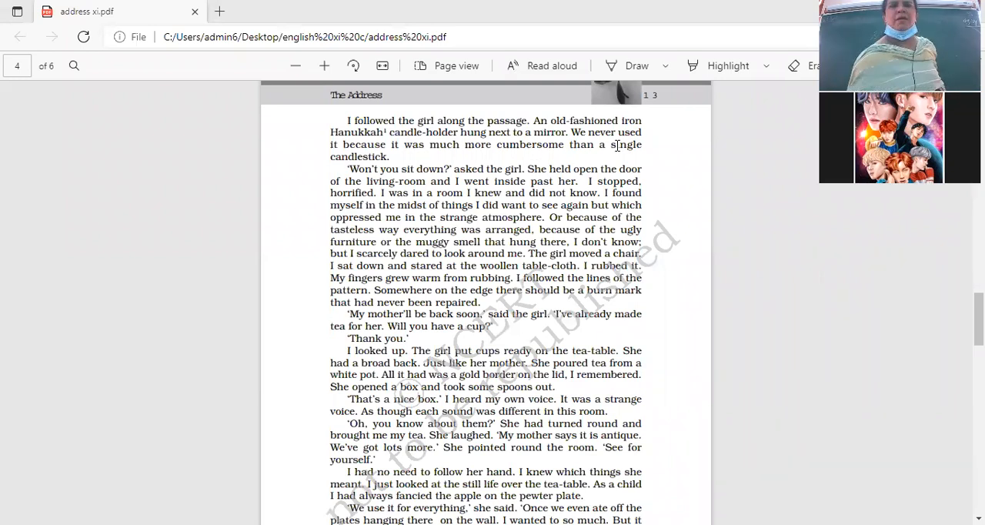
scroll("down", 3)
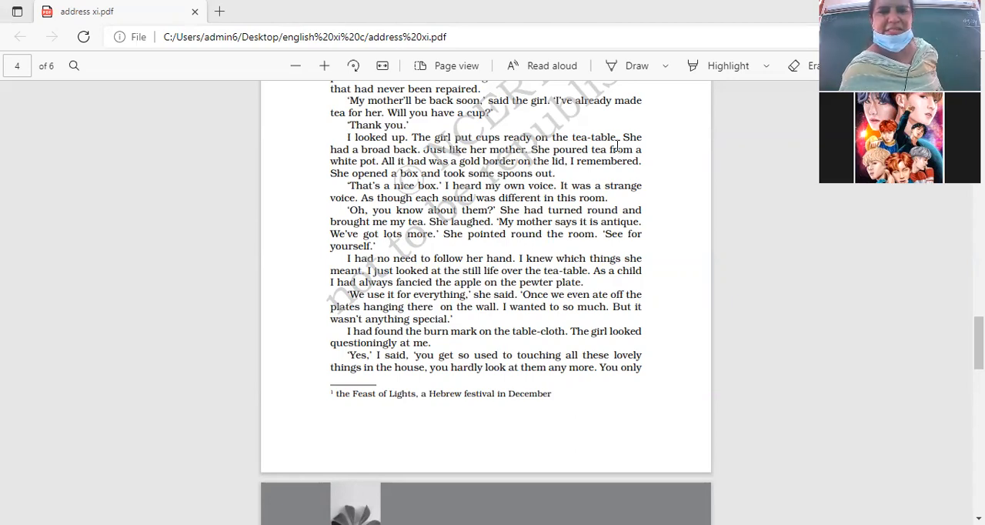
scroll("down", 3)
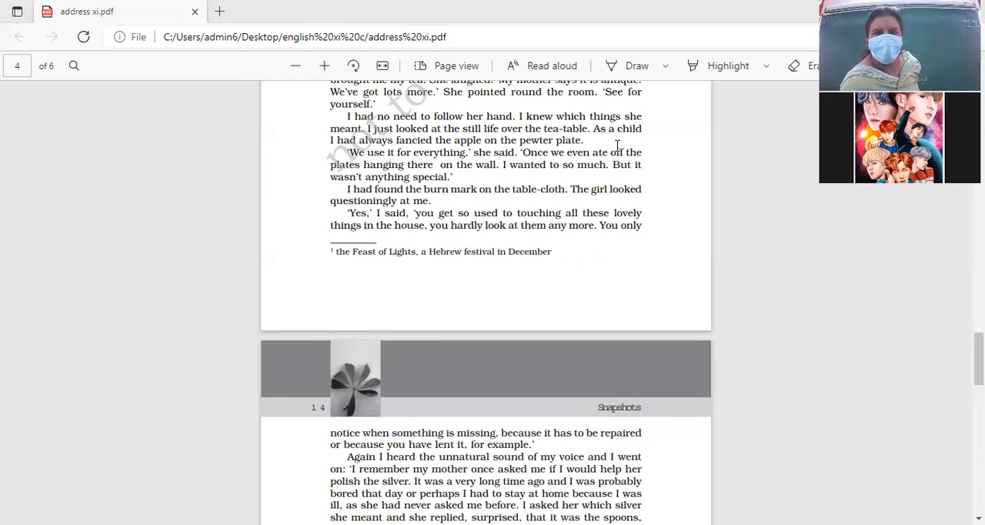
scroll("down", 3)
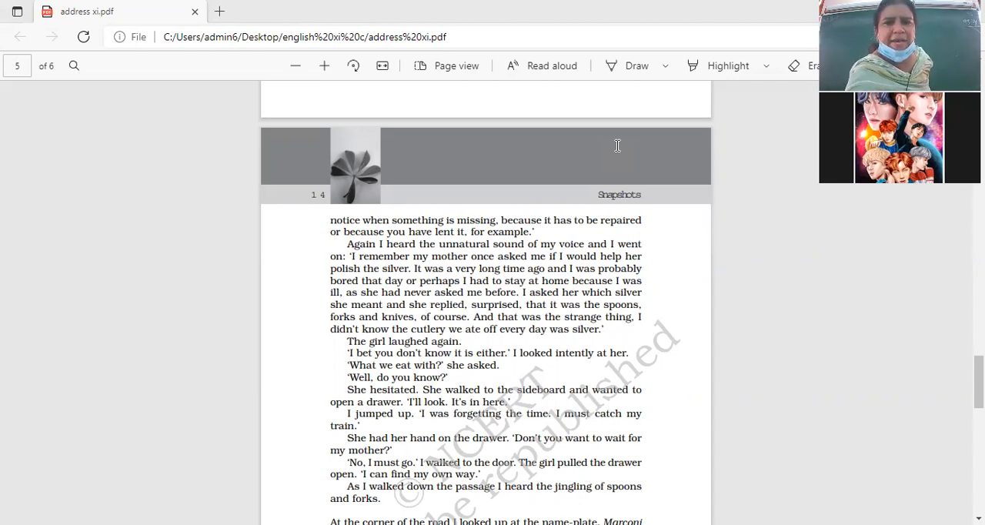
scroll("down", 3)
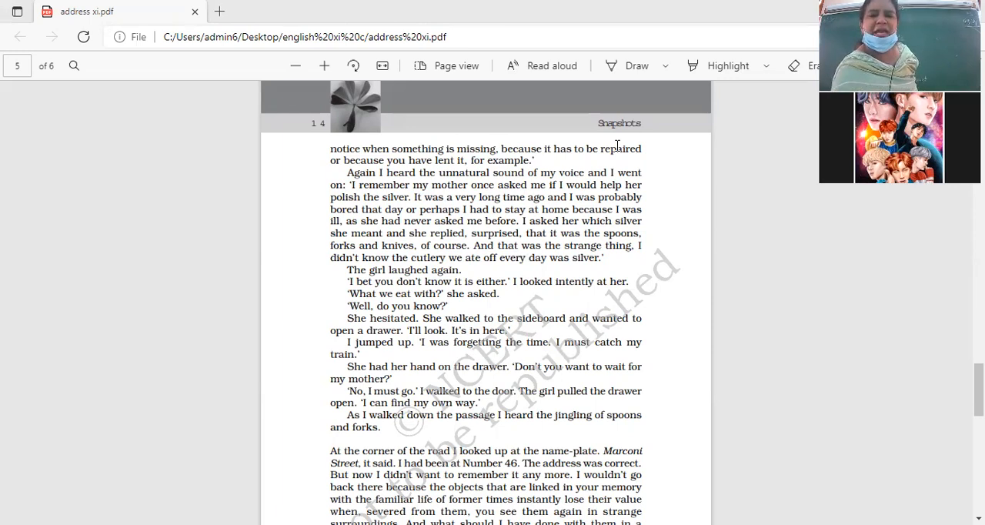
scroll("down", 3)
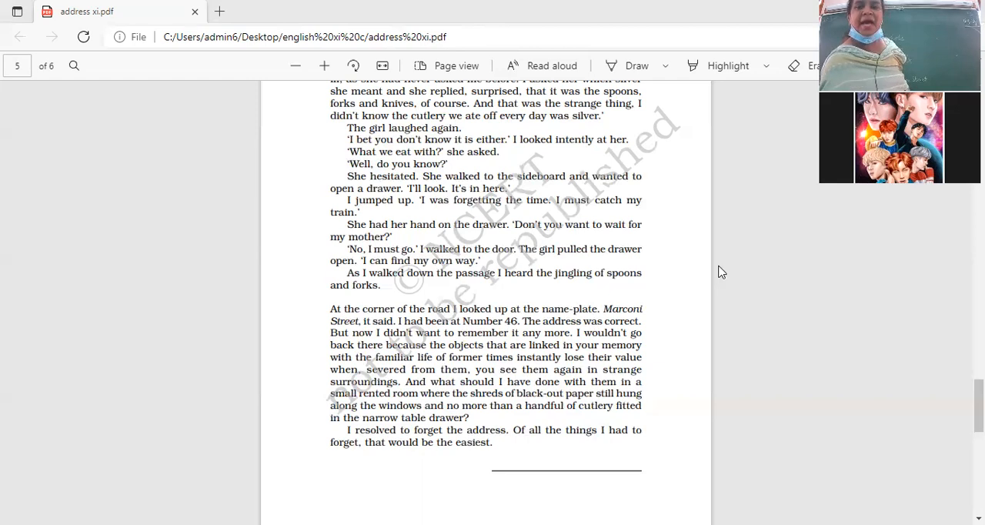
mouse_move(681, 317)
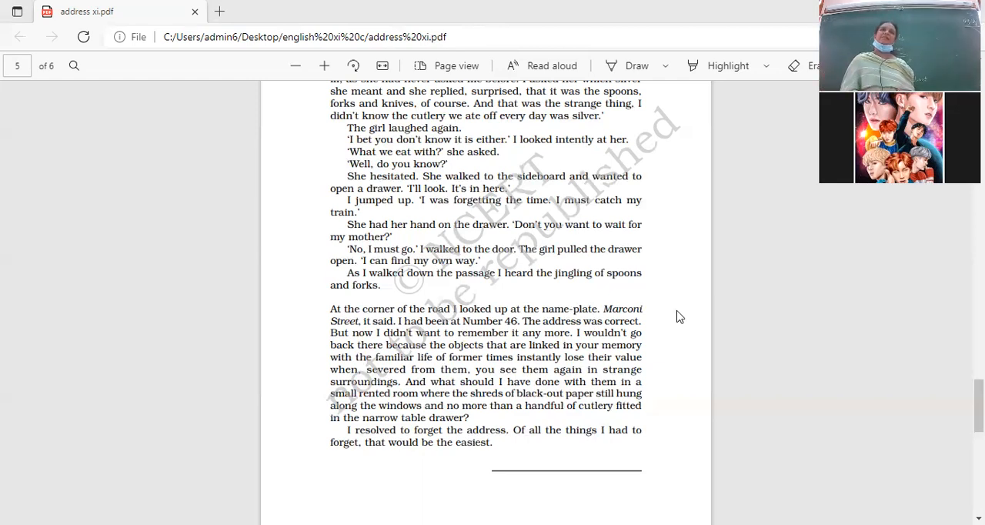